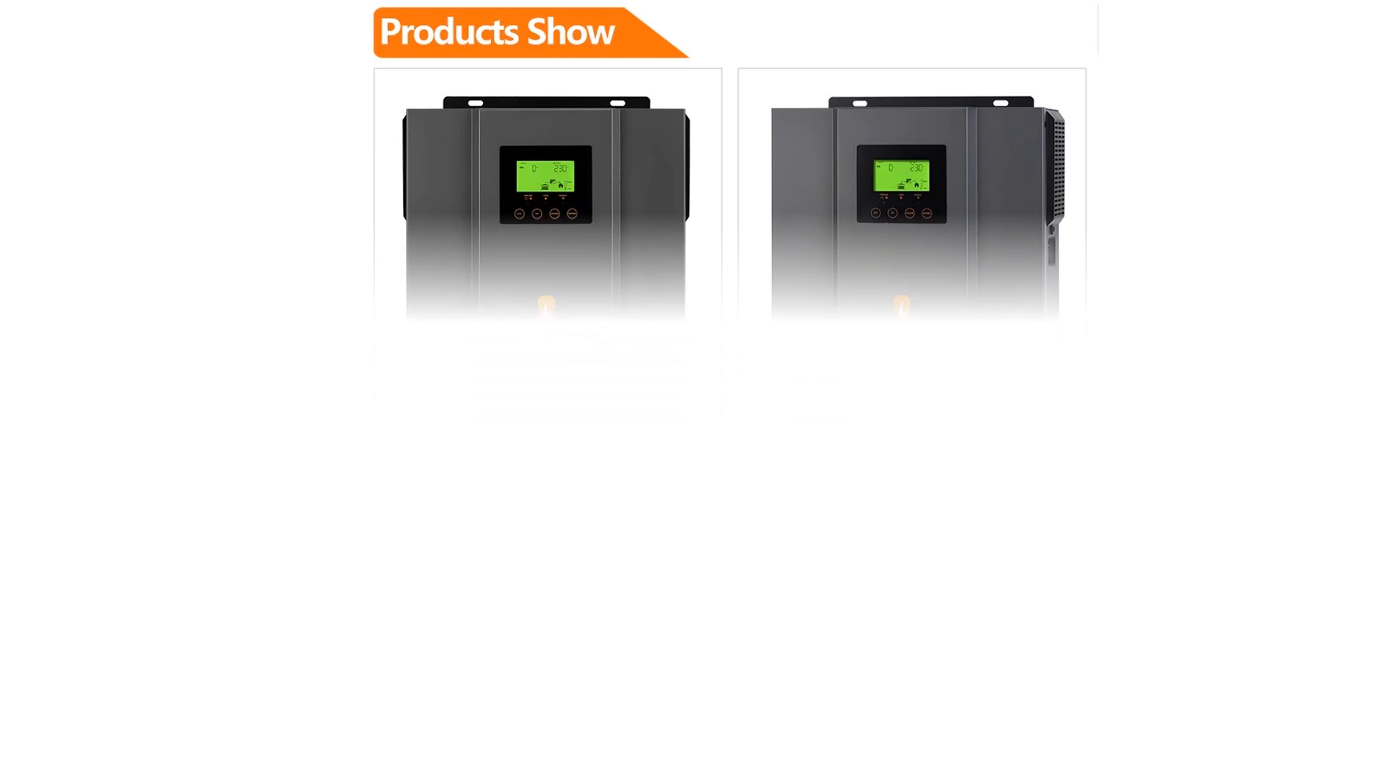
scroll(down, 3)
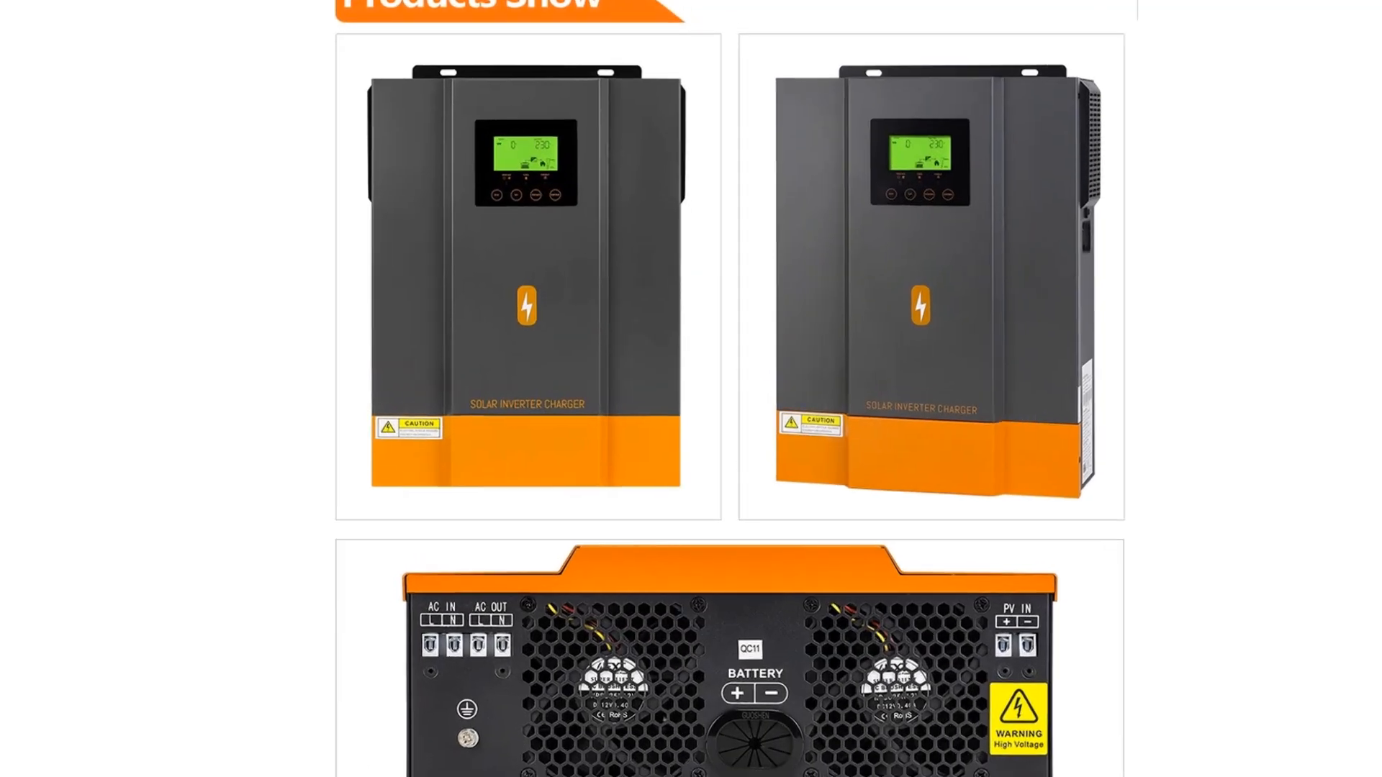
scroll(down, 3)
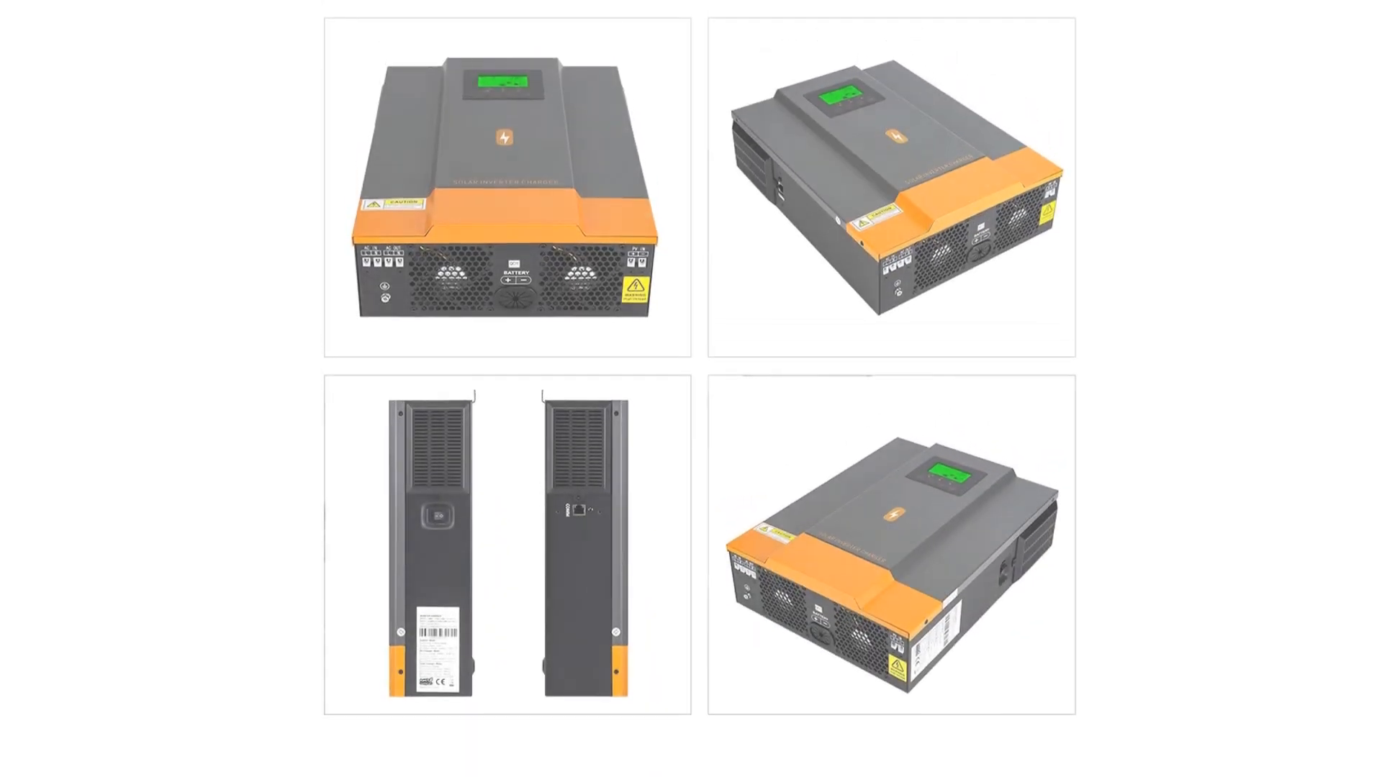
scroll(down, 3)
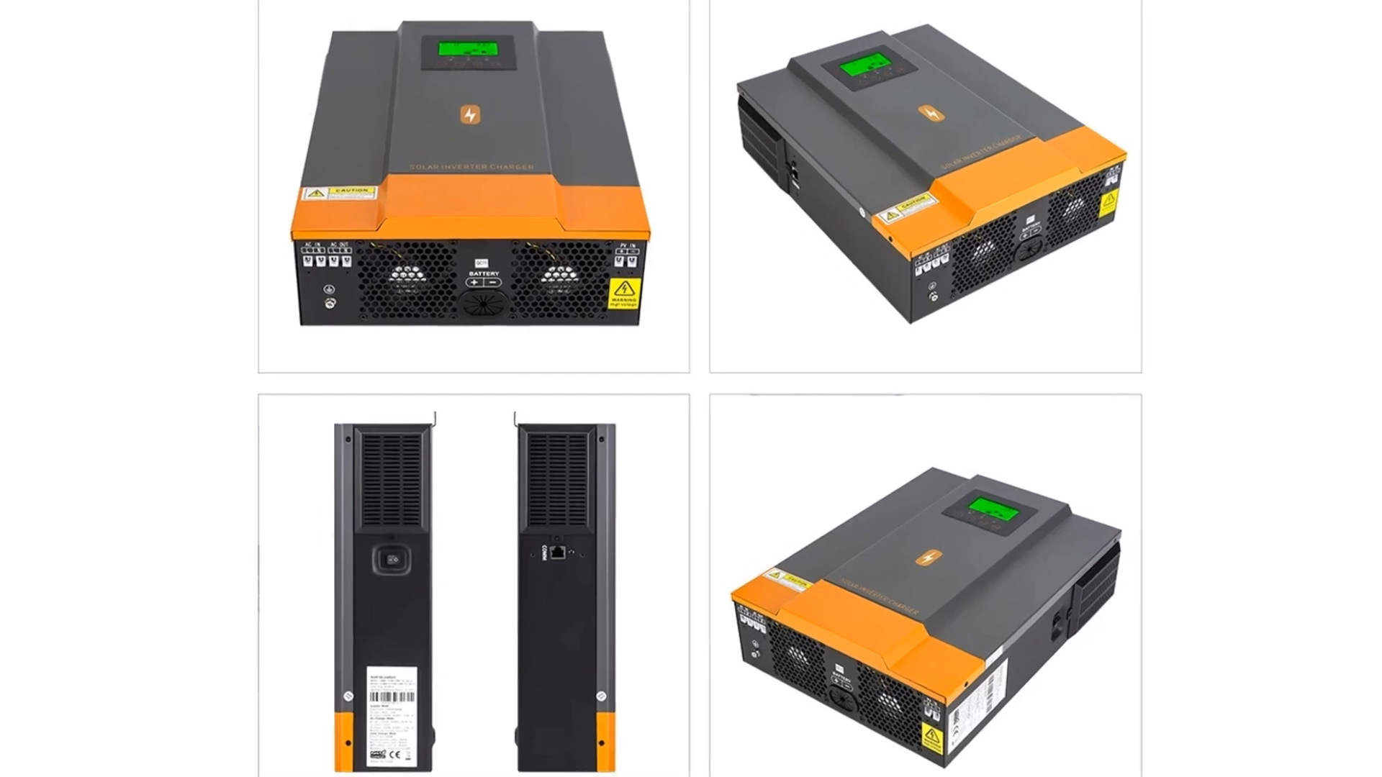
scroll(down, 3)
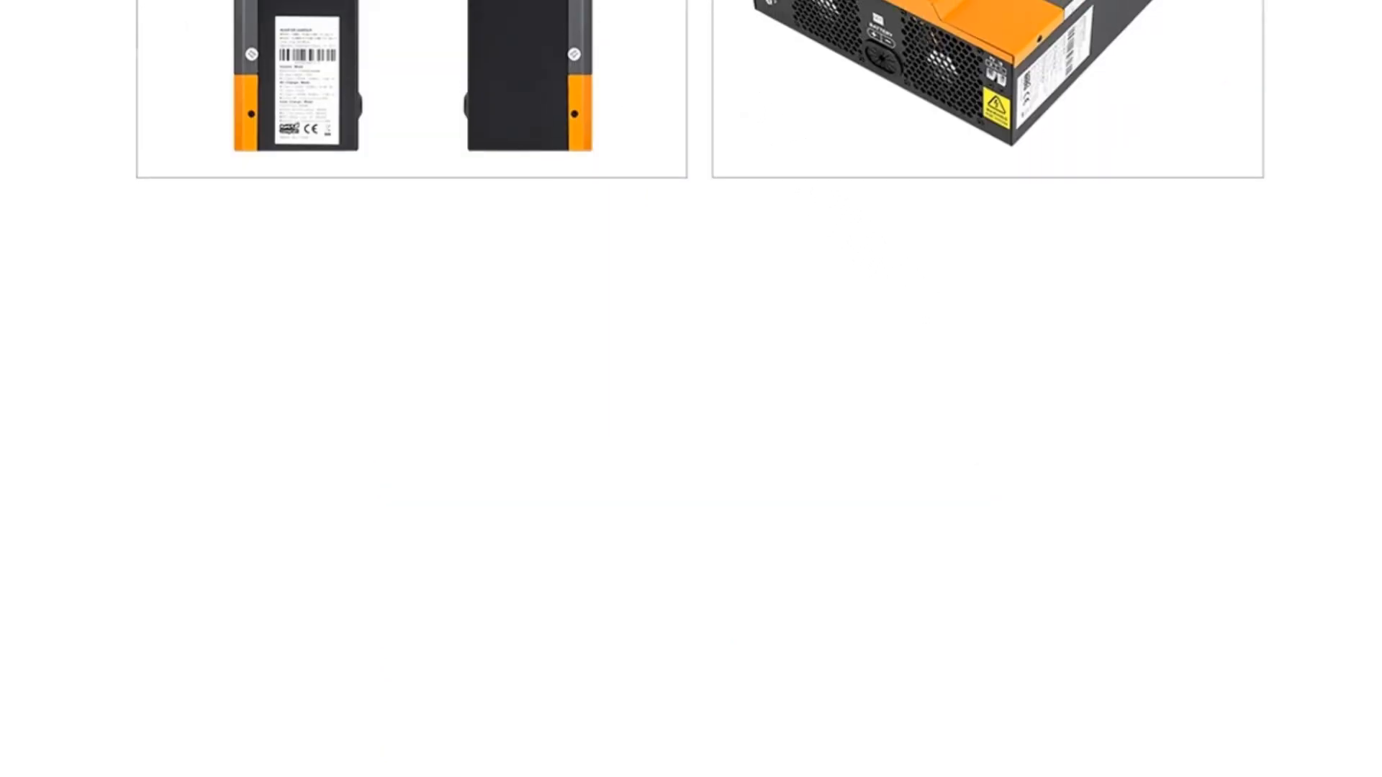
scroll(down, 3)
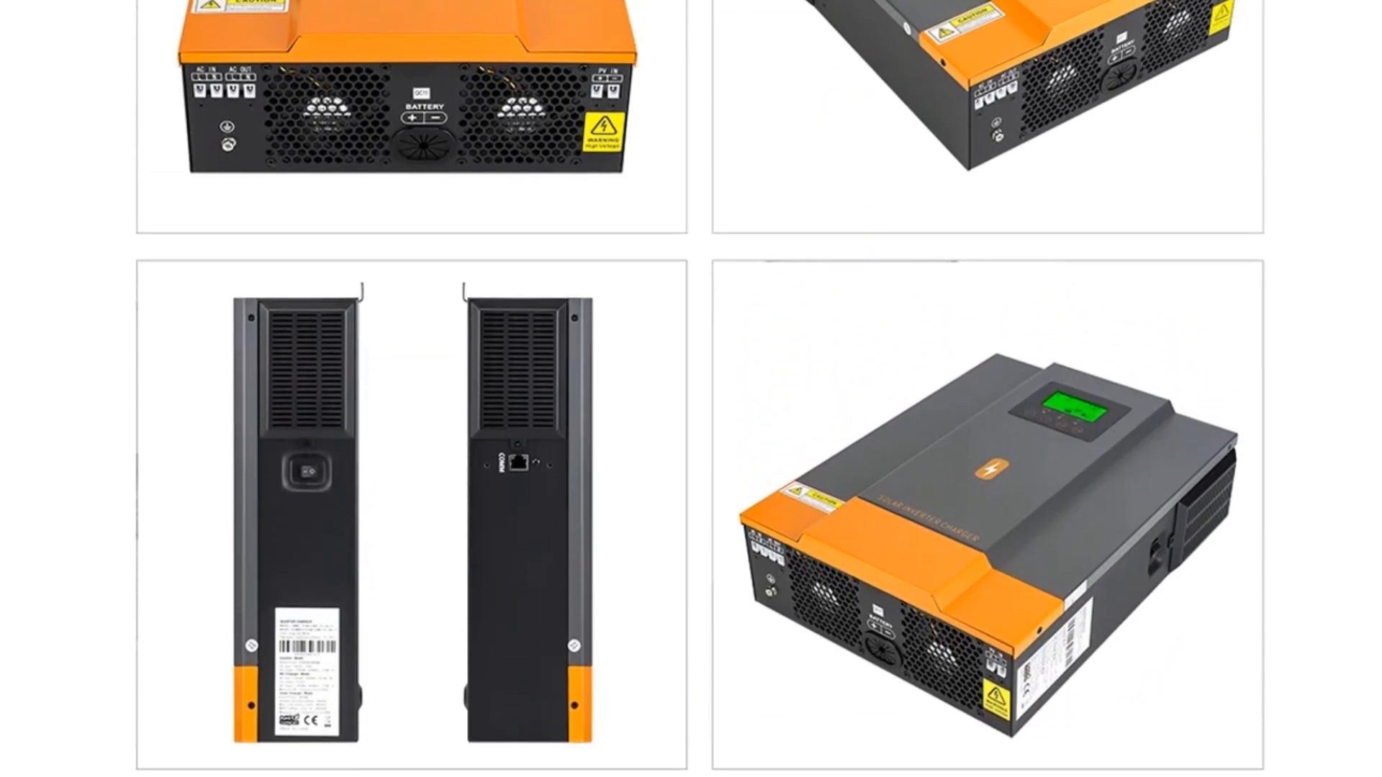